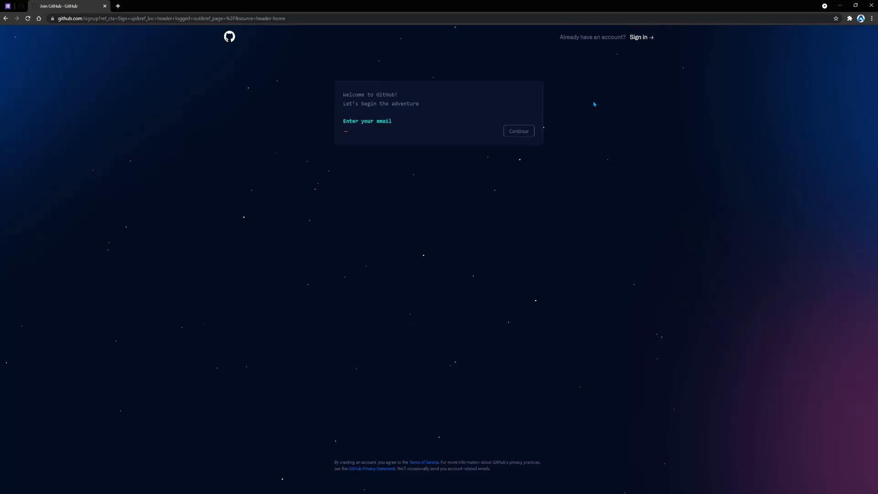
- Enter the email 'myrandomemail', a password, and the username 'myrandomemail' for the new account
type("myrandomemail")
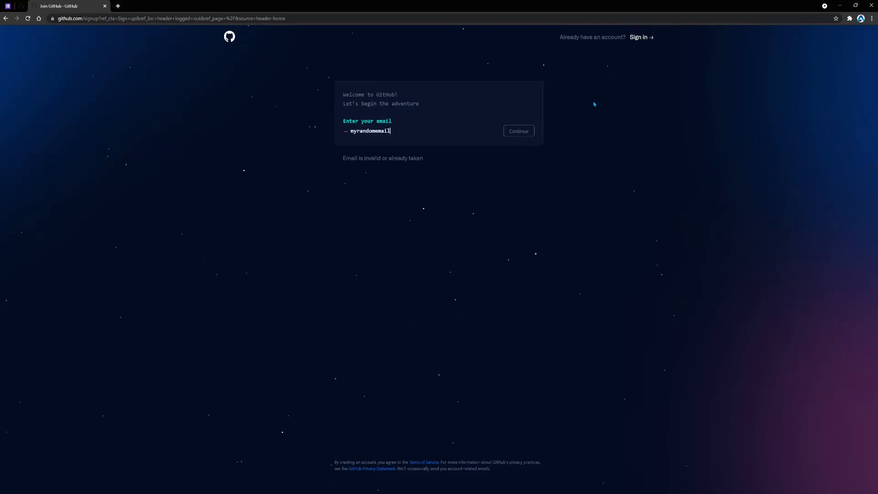
left_click(518, 131)
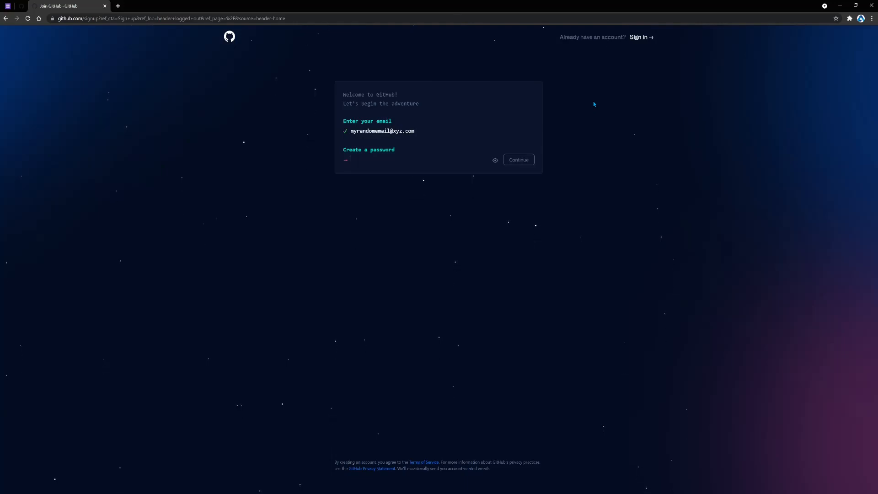
type("••")
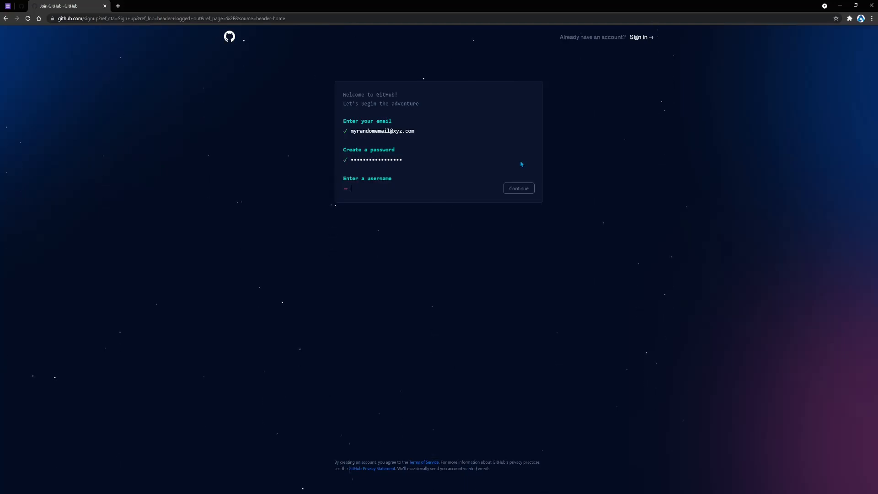
type("myrandomemail")
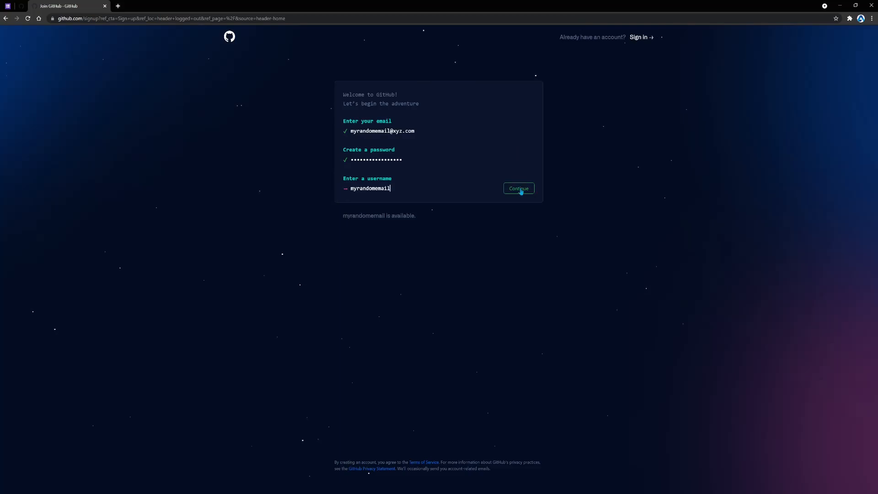
left_click(518, 189)
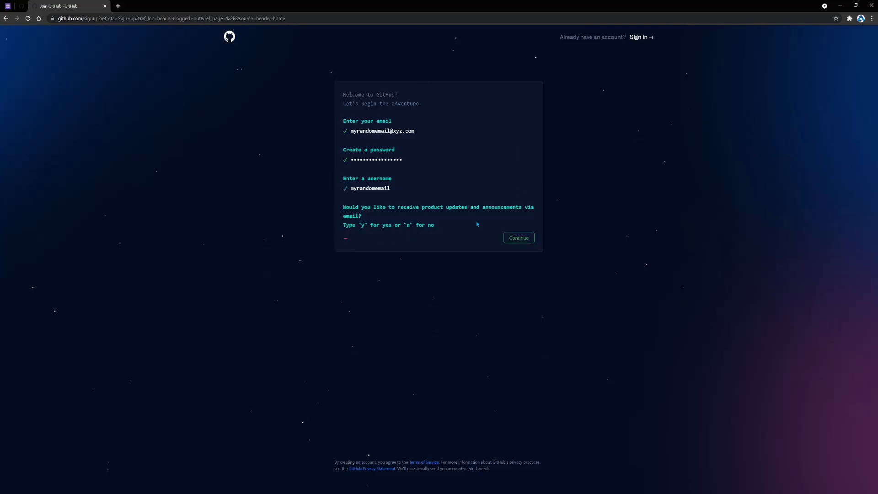
- Decline update emails with 'n', pass the verification puzzle and create the account
type("n")
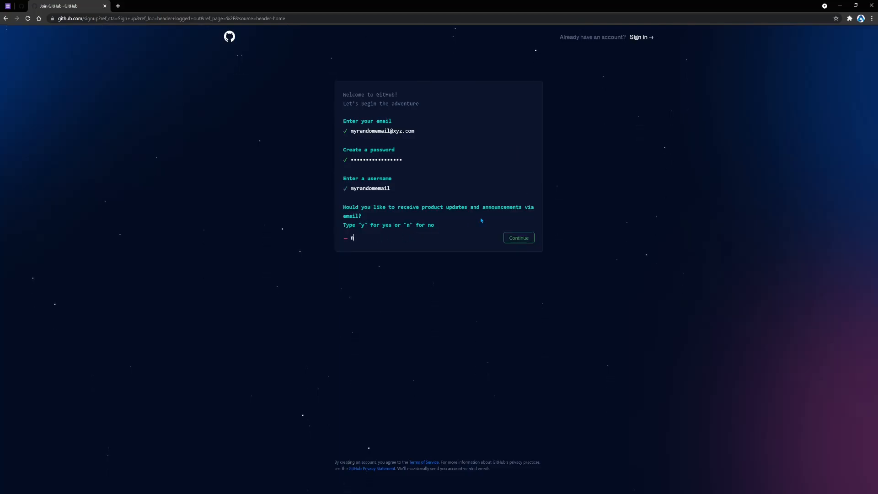
left_click(518, 238)
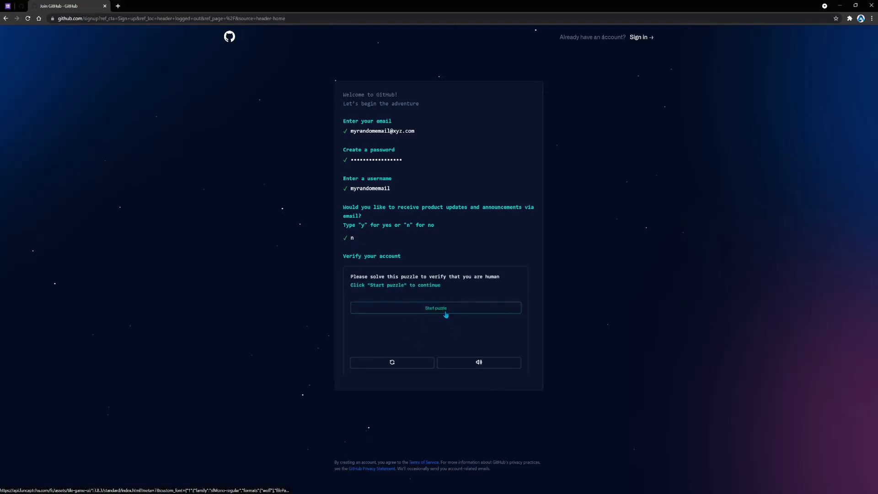
left_click(436, 307)
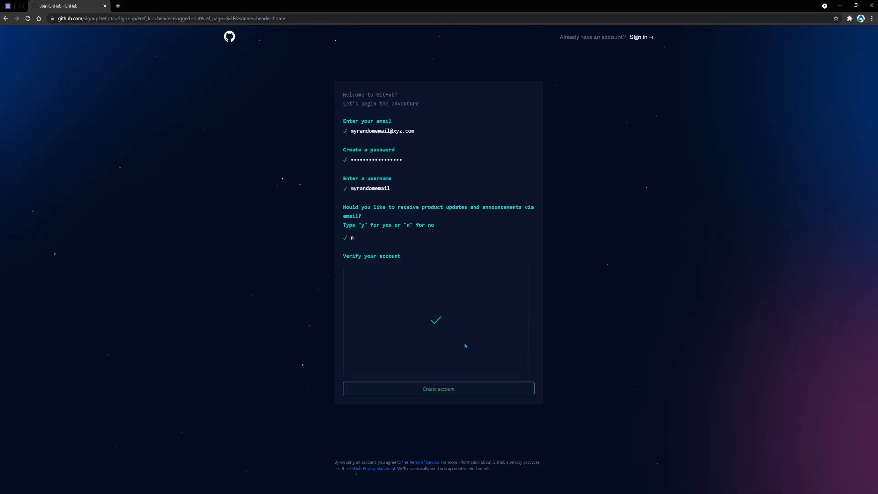
mouse_move(455, 395)
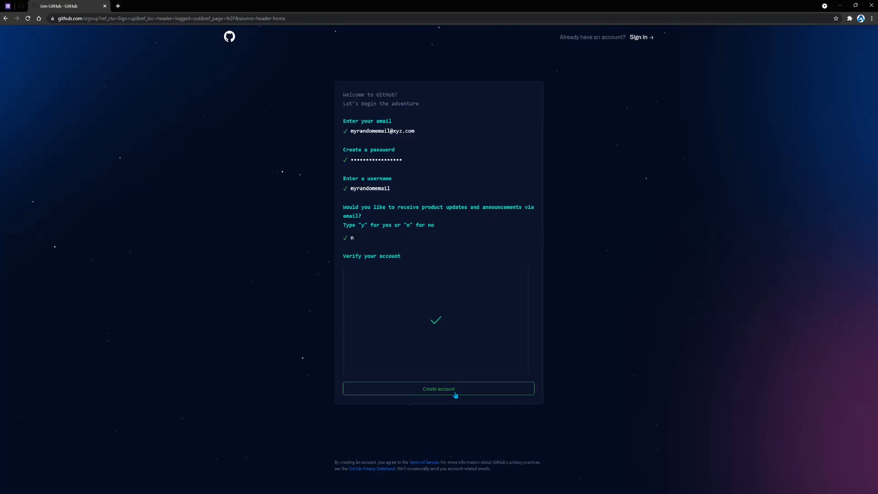
left_click(438, 388)
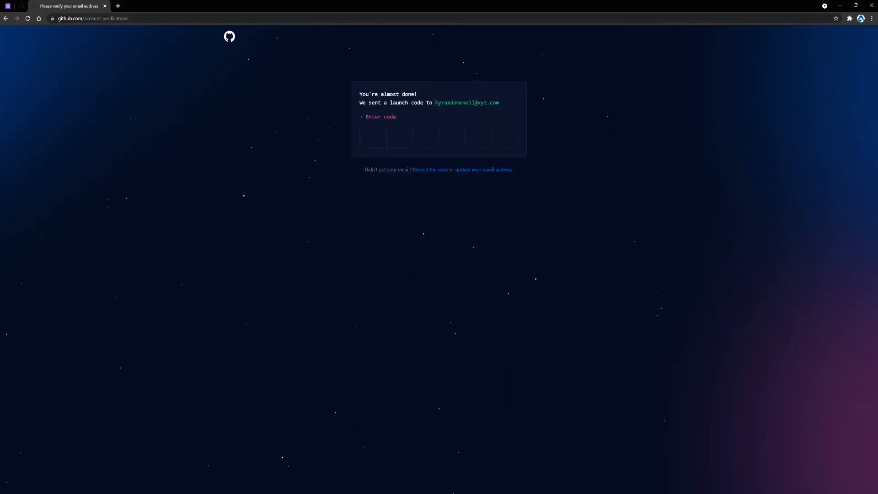
- Reach the launch-code page and focus the code field for the emailed code
double_click(467, 102)
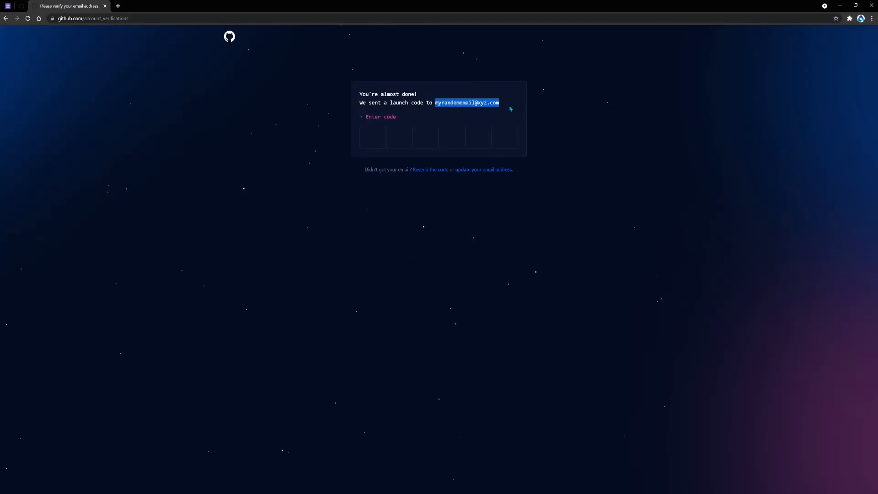
left_click(373, 137)
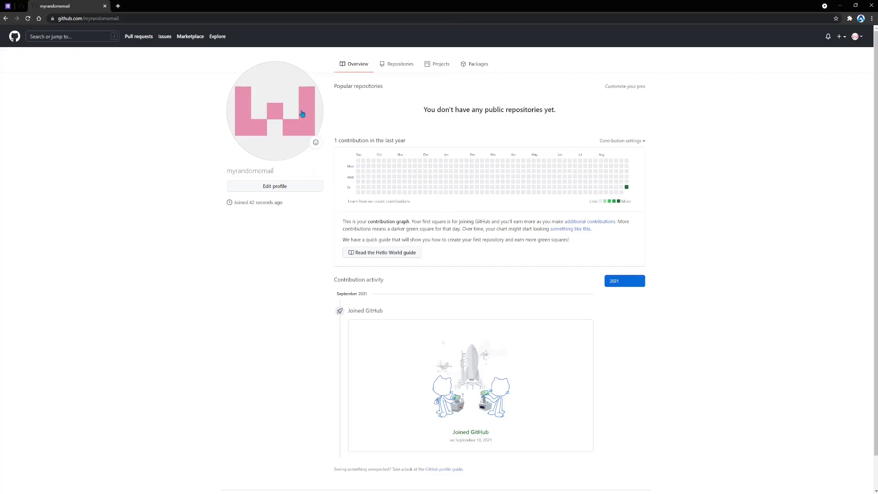
mouse_move(418, 78)
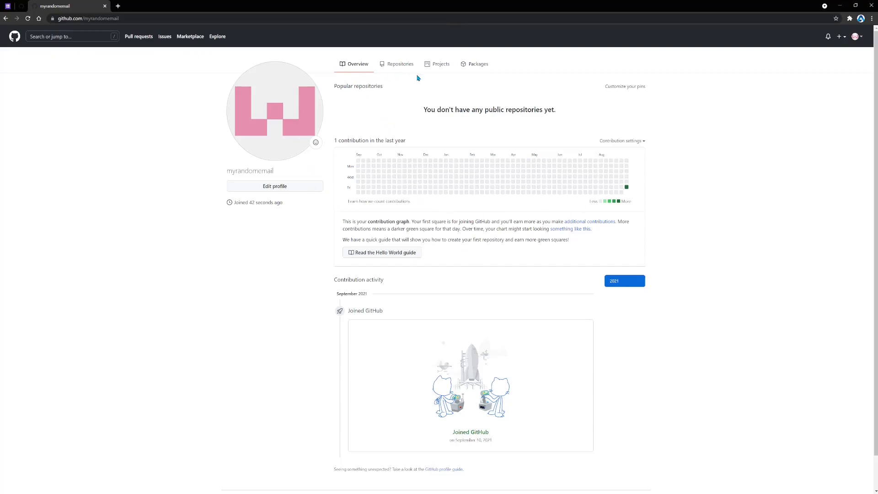
mouse_move(400, 63)
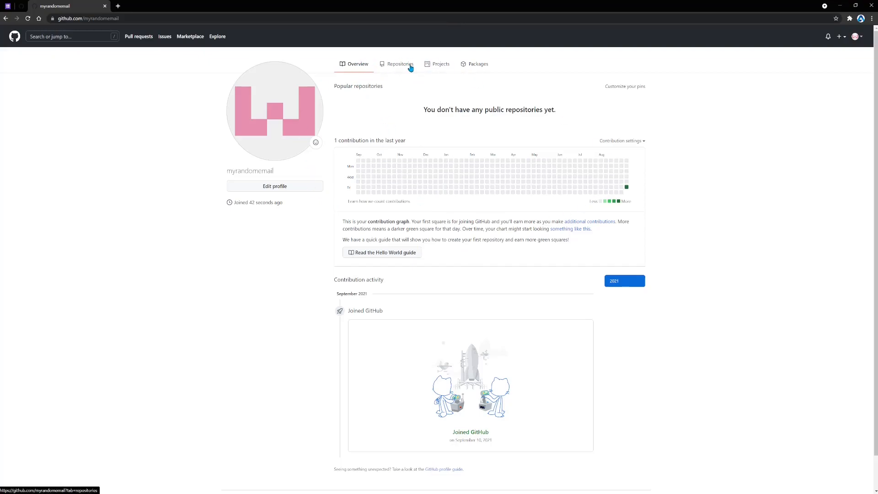
mouse_move(495, 131)
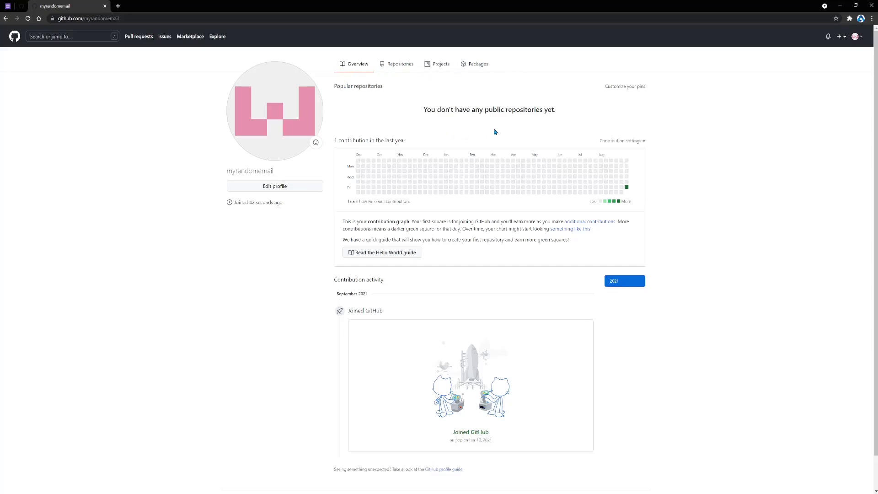
mouse_move(522, 164)
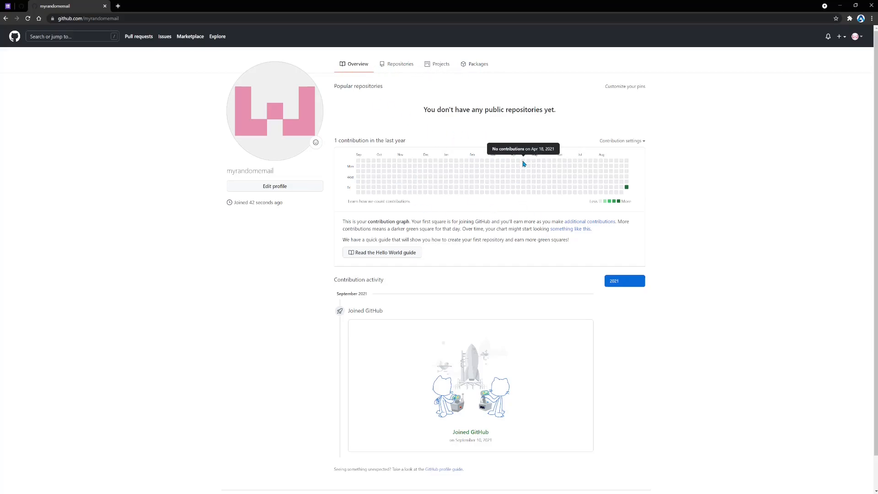
mouse_move(421, 88)
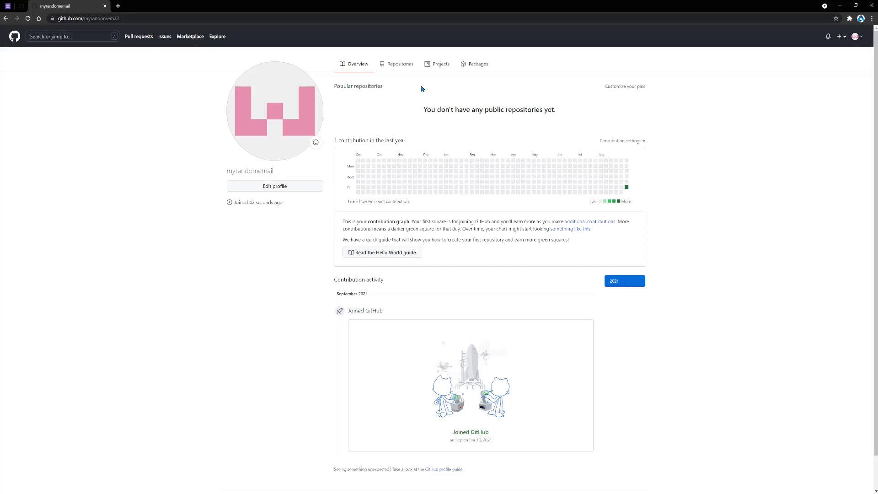